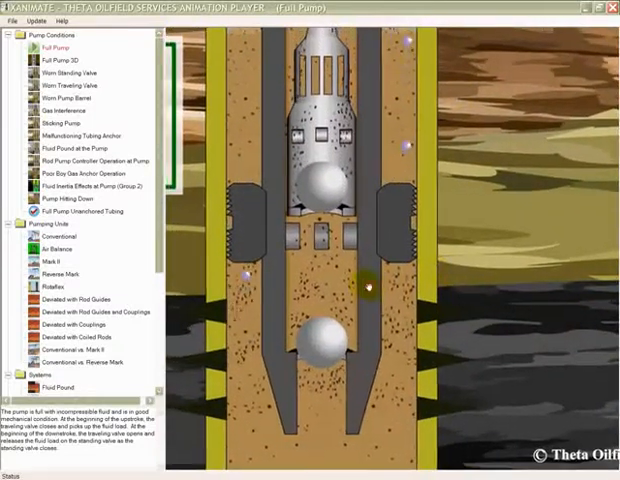
Step: Zoom in on the Full Pump animation via the context menu to show barrel, plunger and valve detail
{"action": "right_click", "coordinate": [438, 180]}
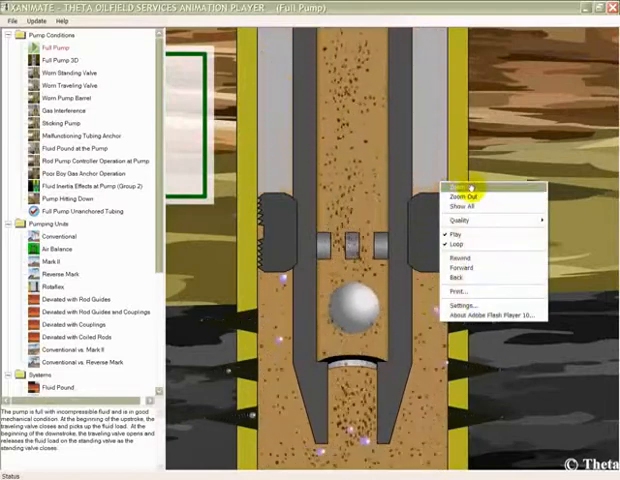
{"action": "left_click", "coordinate": [466, 190]}
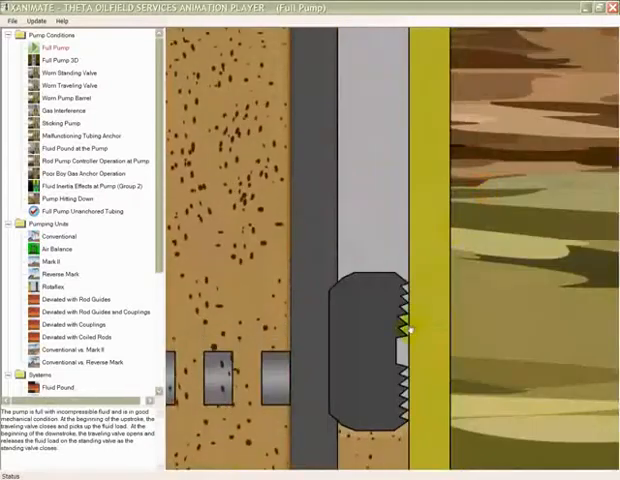